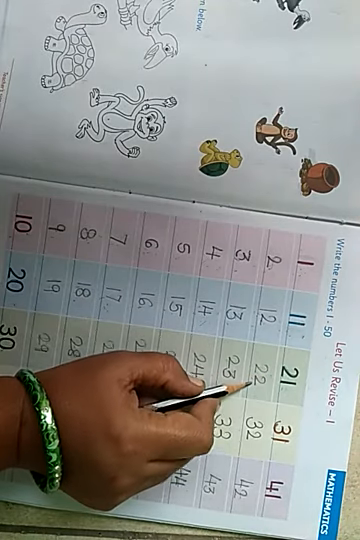
{"action": "mouse_move", "coordinate": [180, 390]}
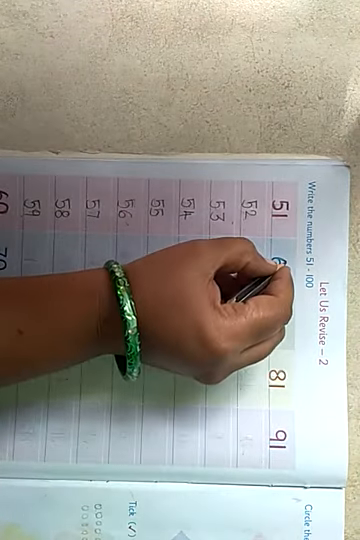
{"action": "mouse_move", "coordinate": [240, 280]}
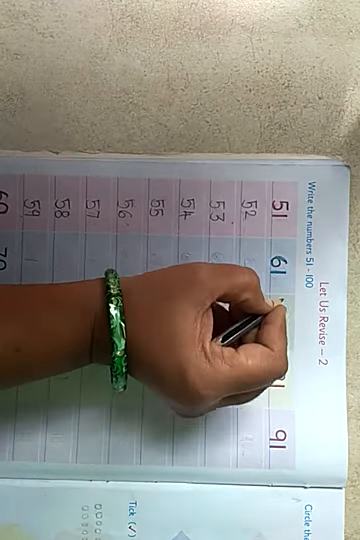
{"action": "mouse_move", "coordinate": [230, 340]}
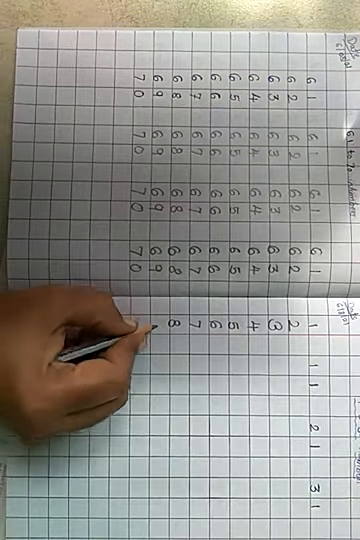
{"action": "type", "text": "9"}
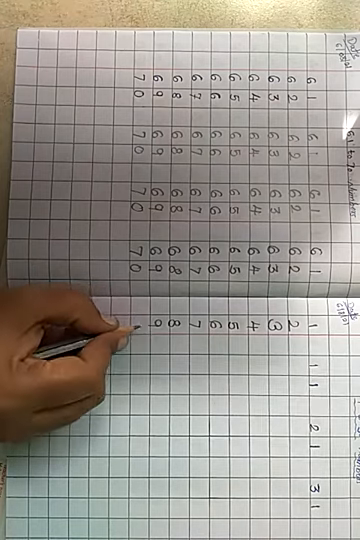